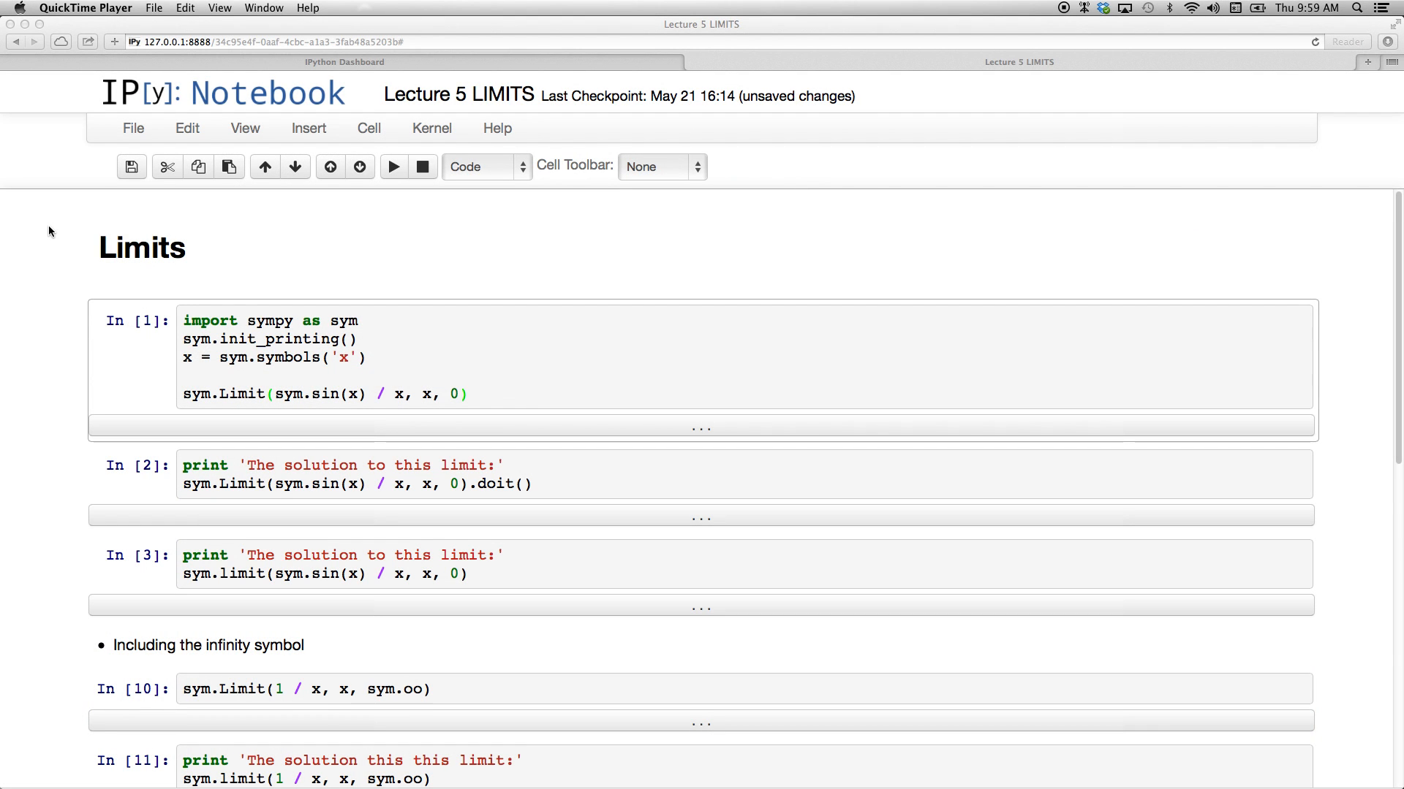
mouse_move(135, 260)
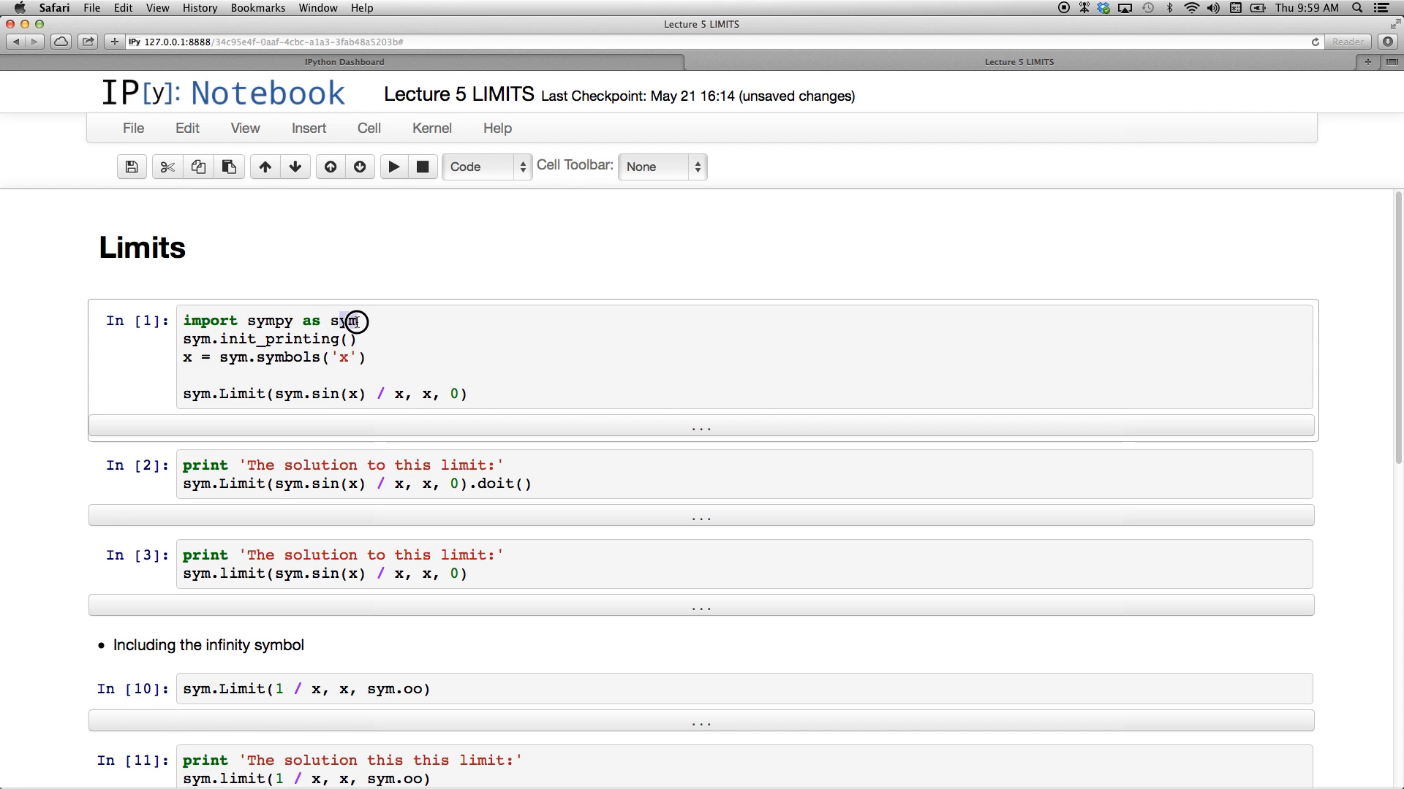
Step: Highlight the sym alias in the import line of the setup cell before running it
double_click(345, 320)
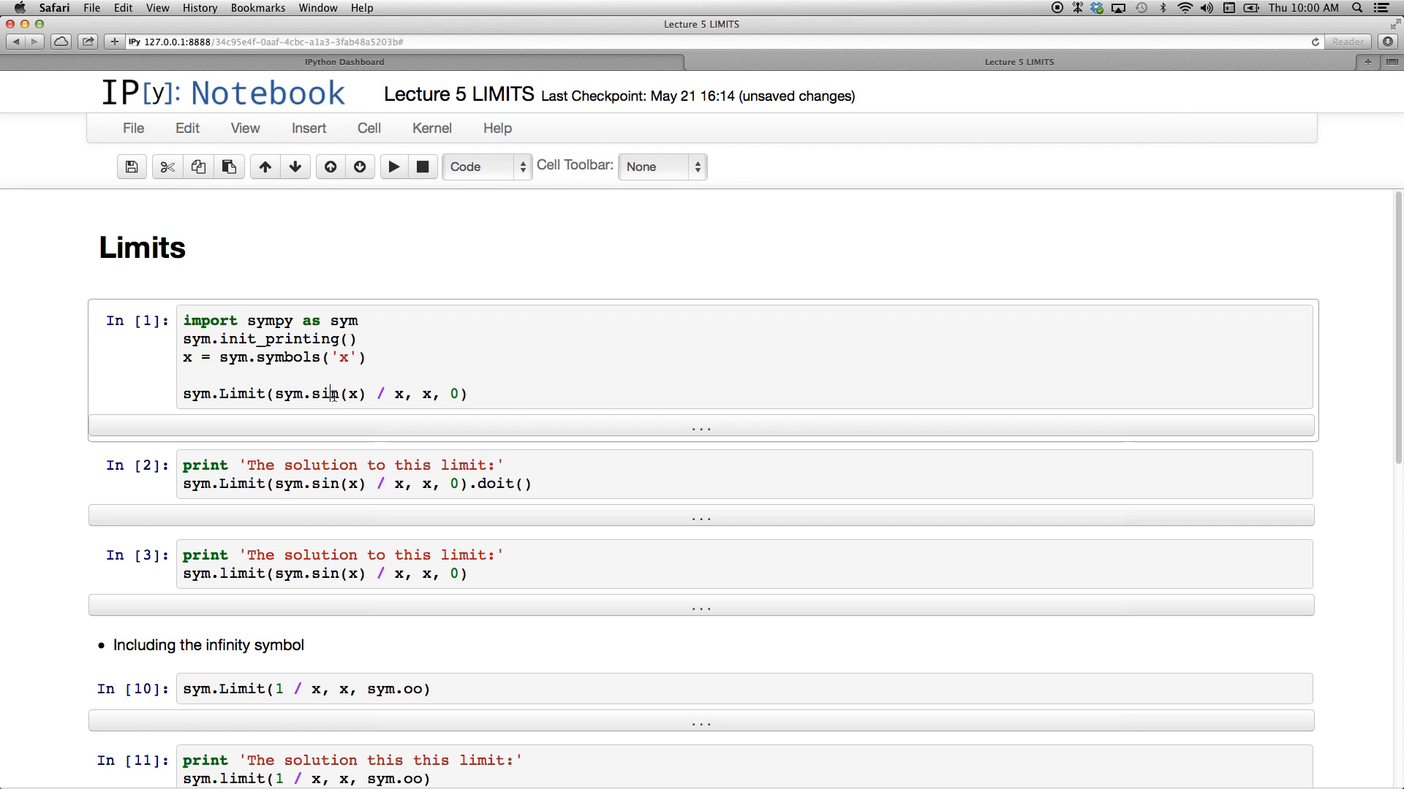
mouse_move(280, 329)
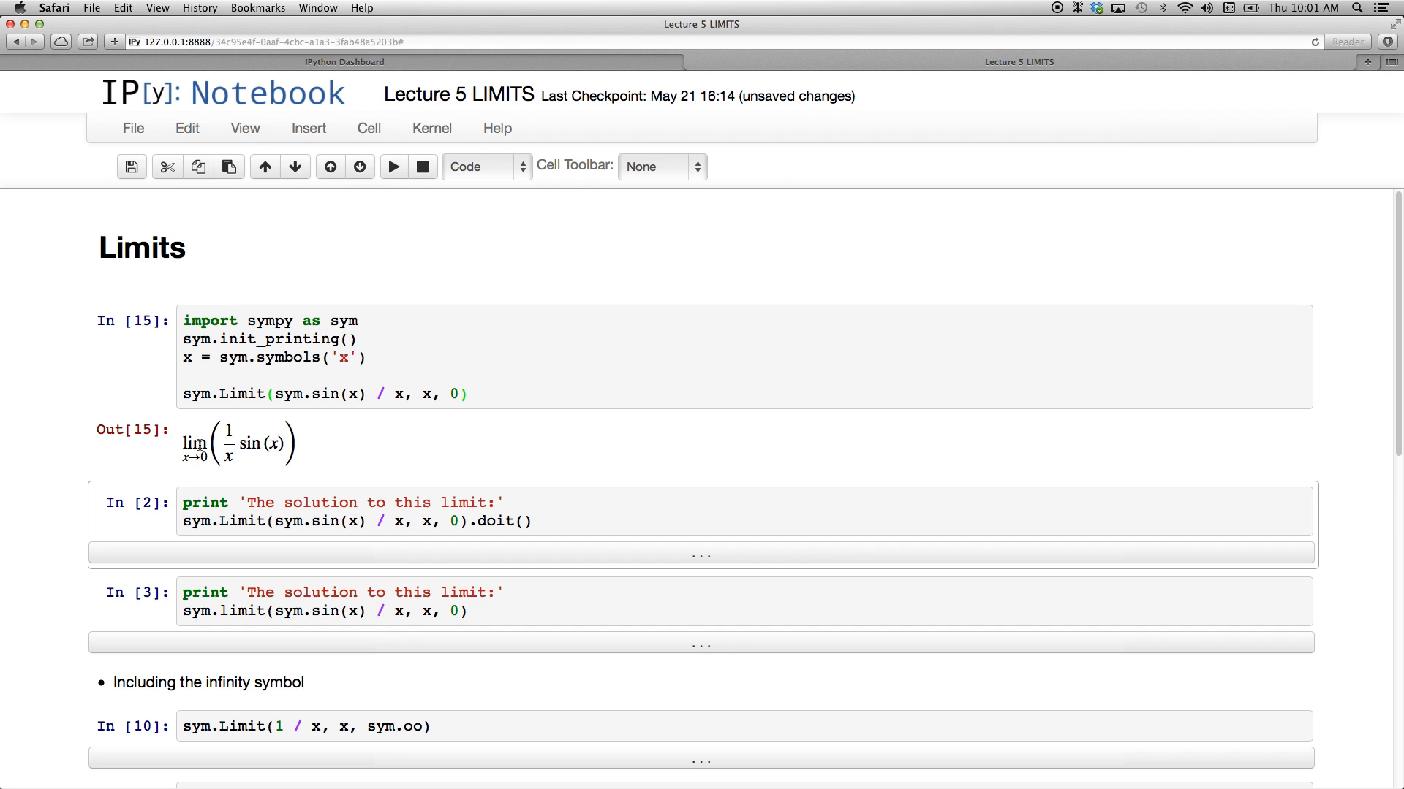
Step: Evaluate the sin(x)/x limit with the doit method, printing 1, and compare the capitalised Limit call
click(533, 521)
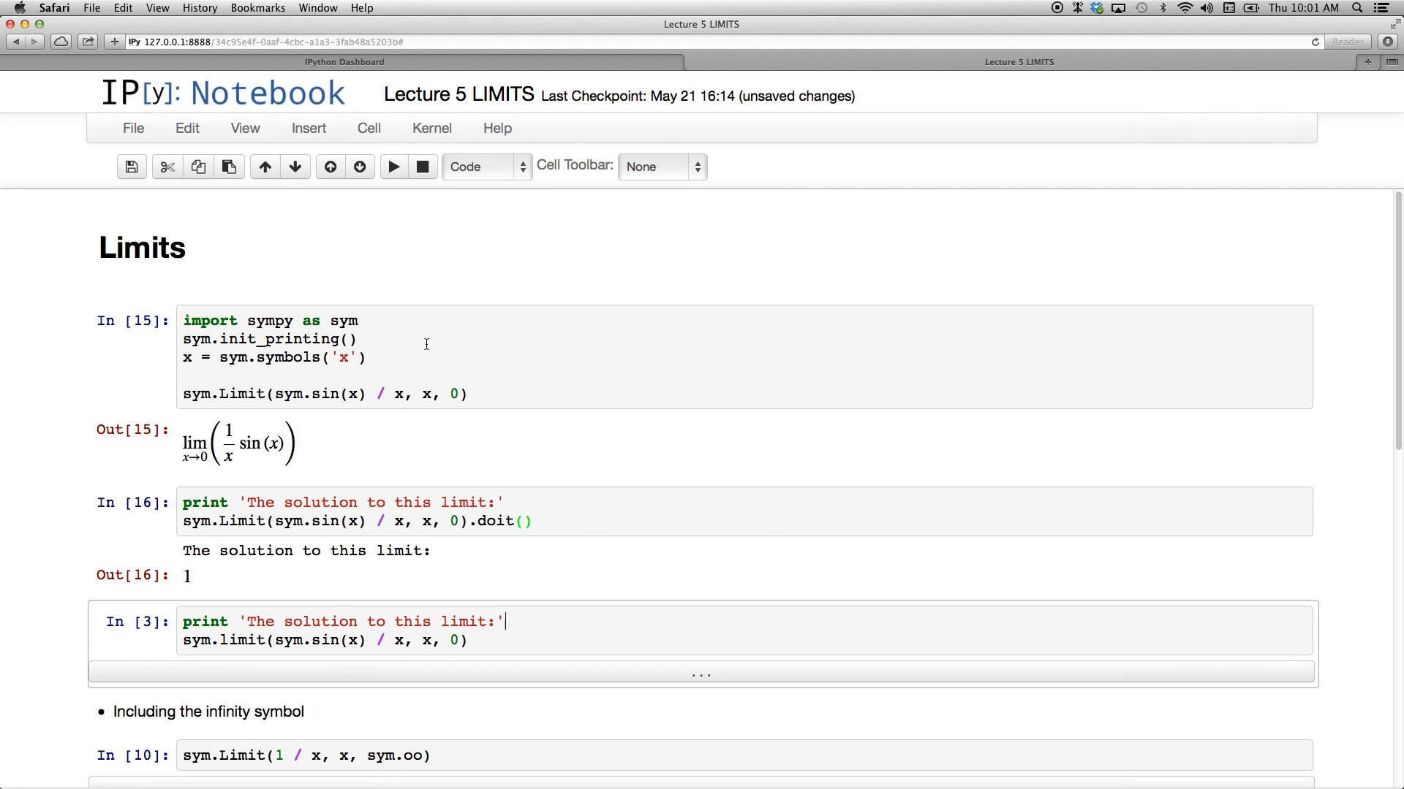
mouse_move(203, 573)
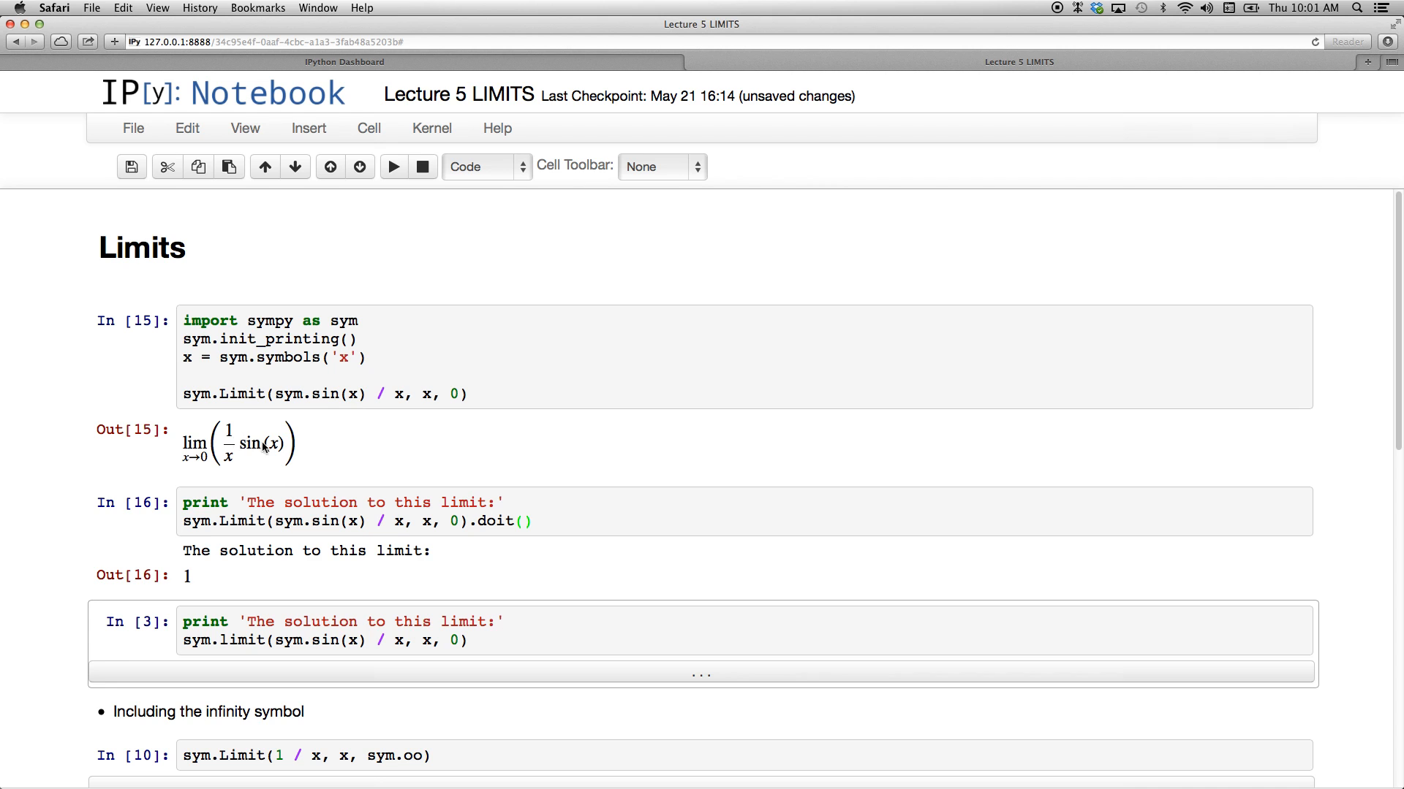
scroll(down, 3)
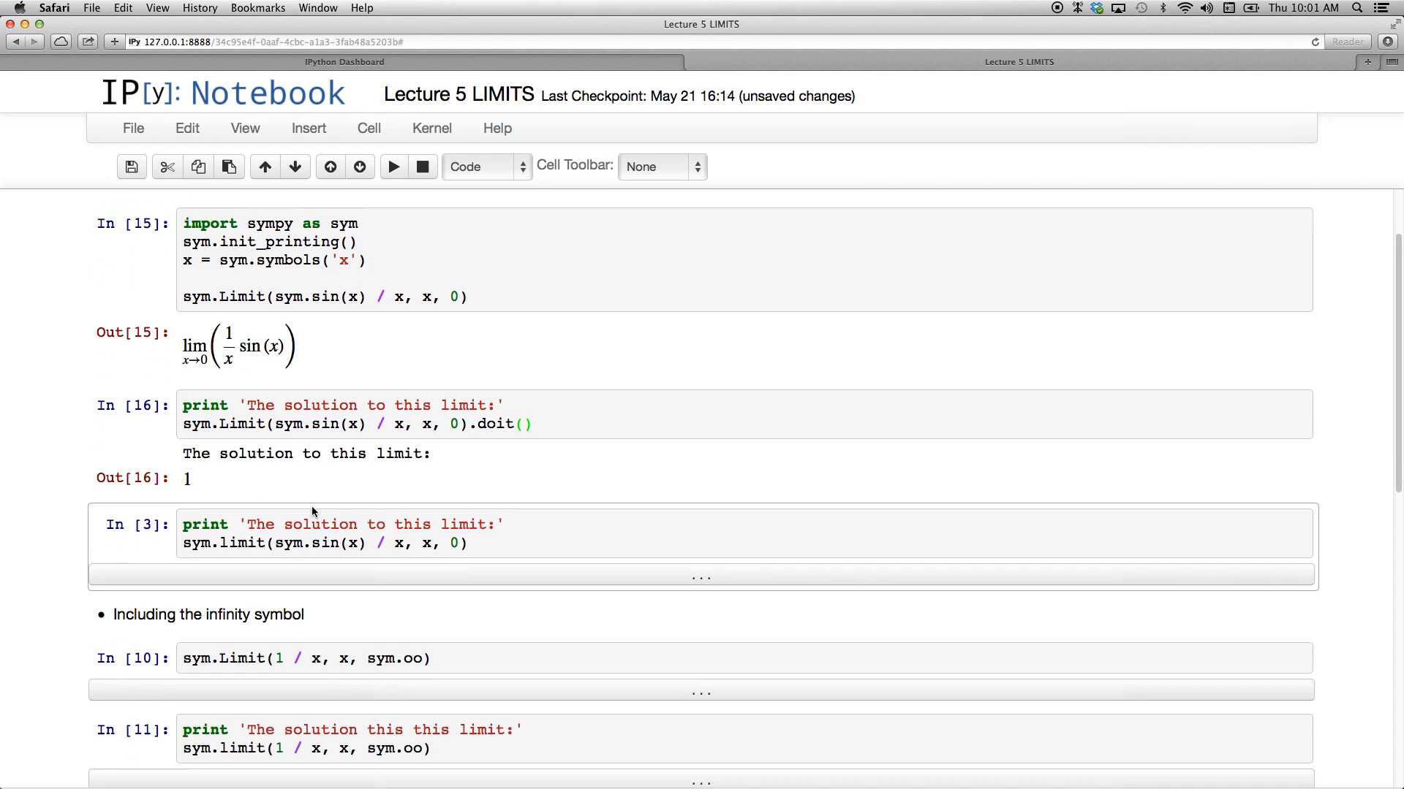
scroll(down, 3)
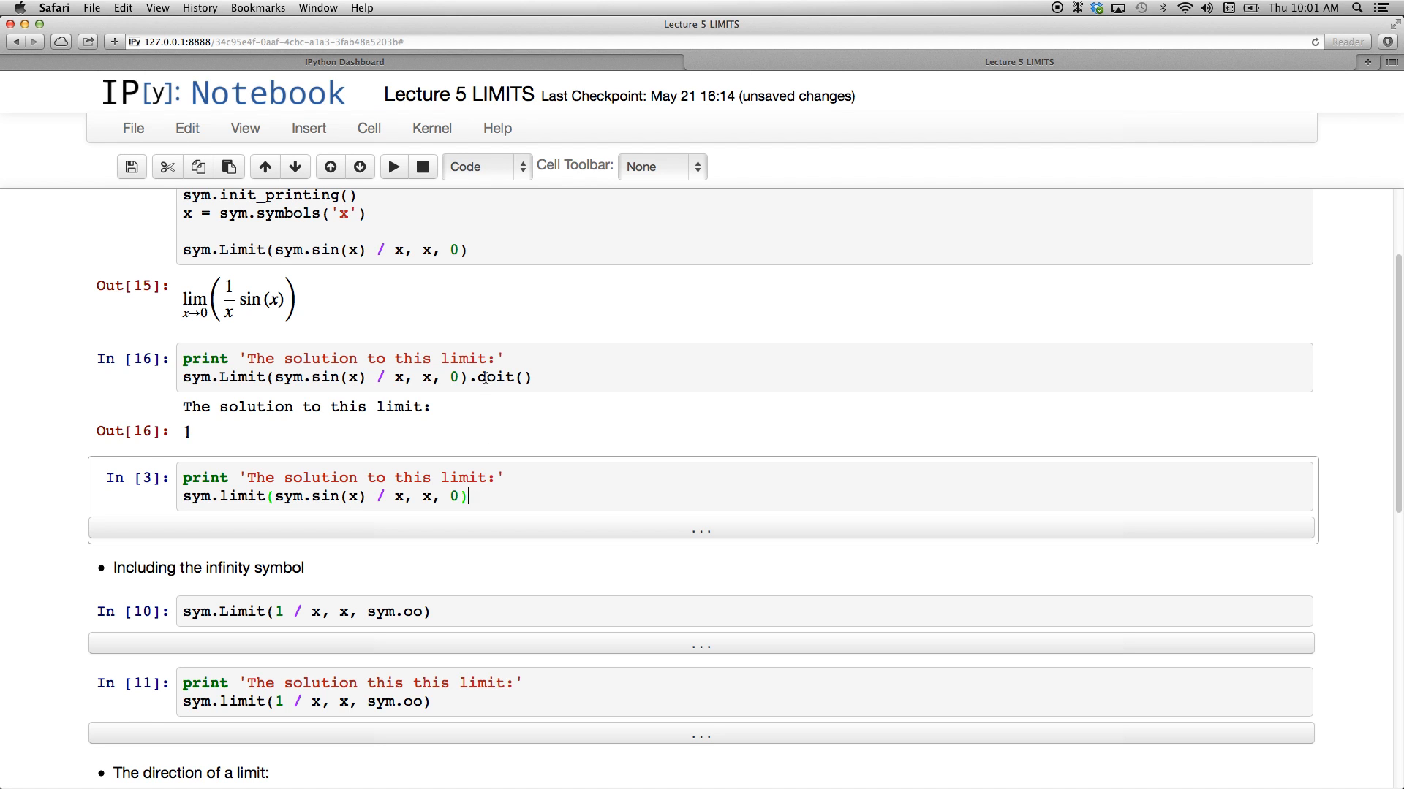
click(222, 377)
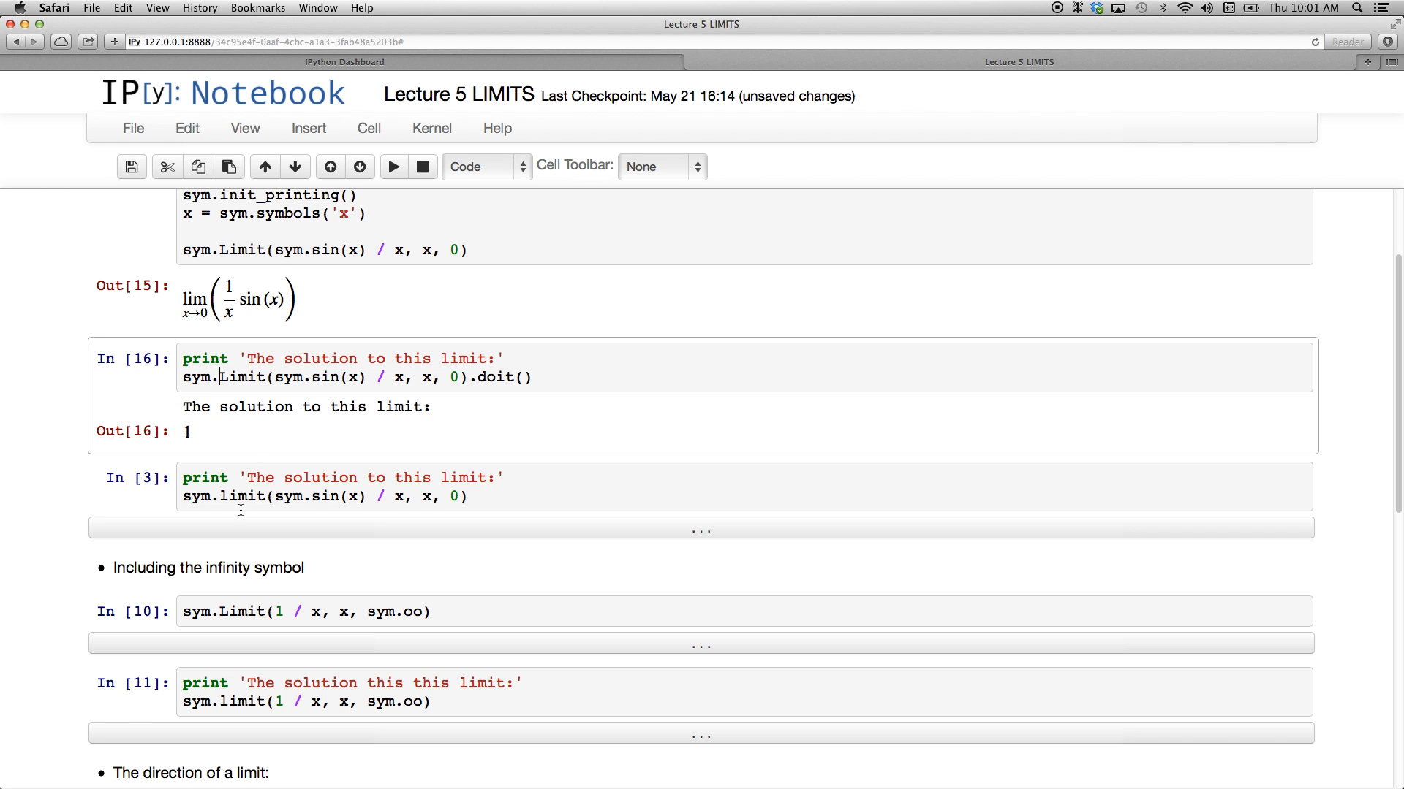
Step: Evaluate the sin(x)/x limit with the lowercase limit function, printing 1
click(225, 497)
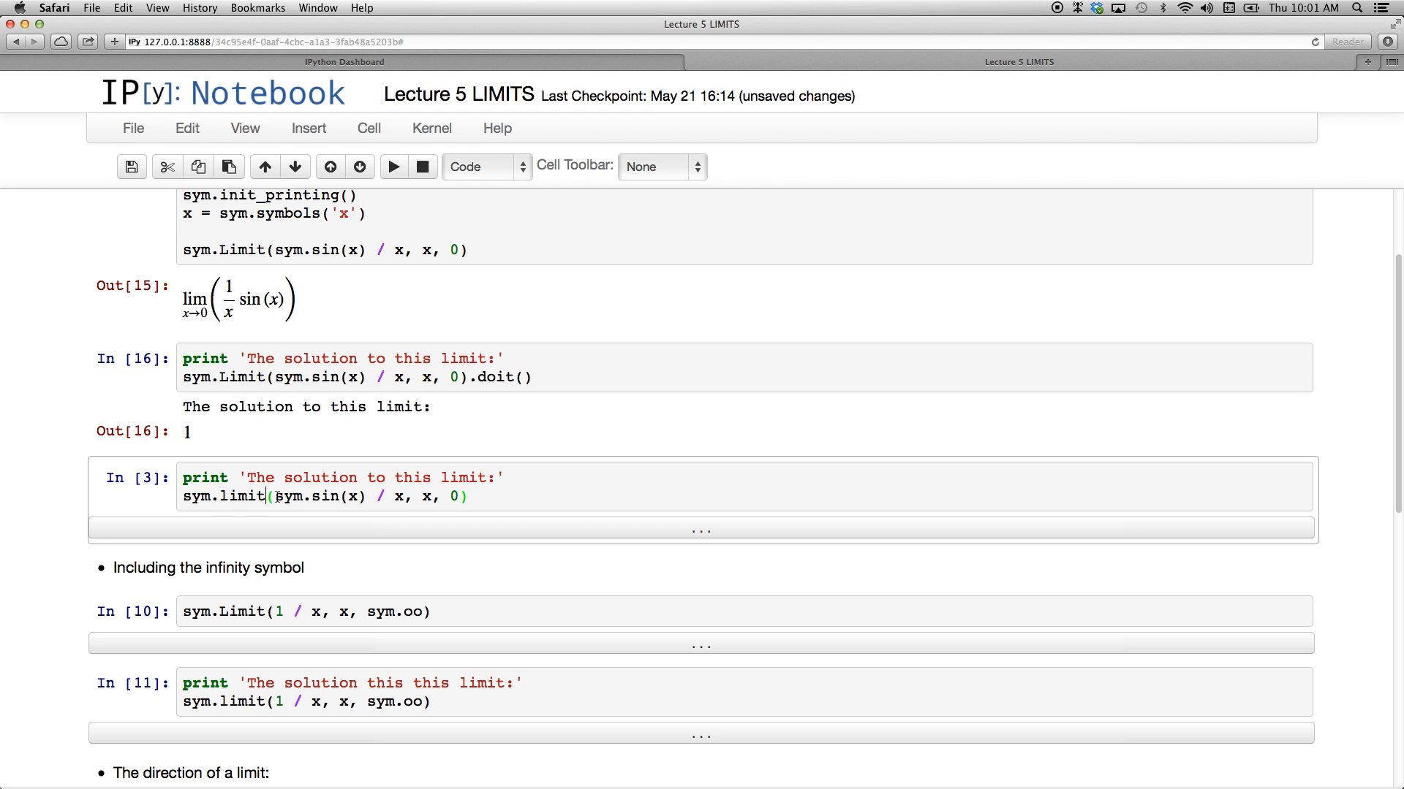
click(393, 167)
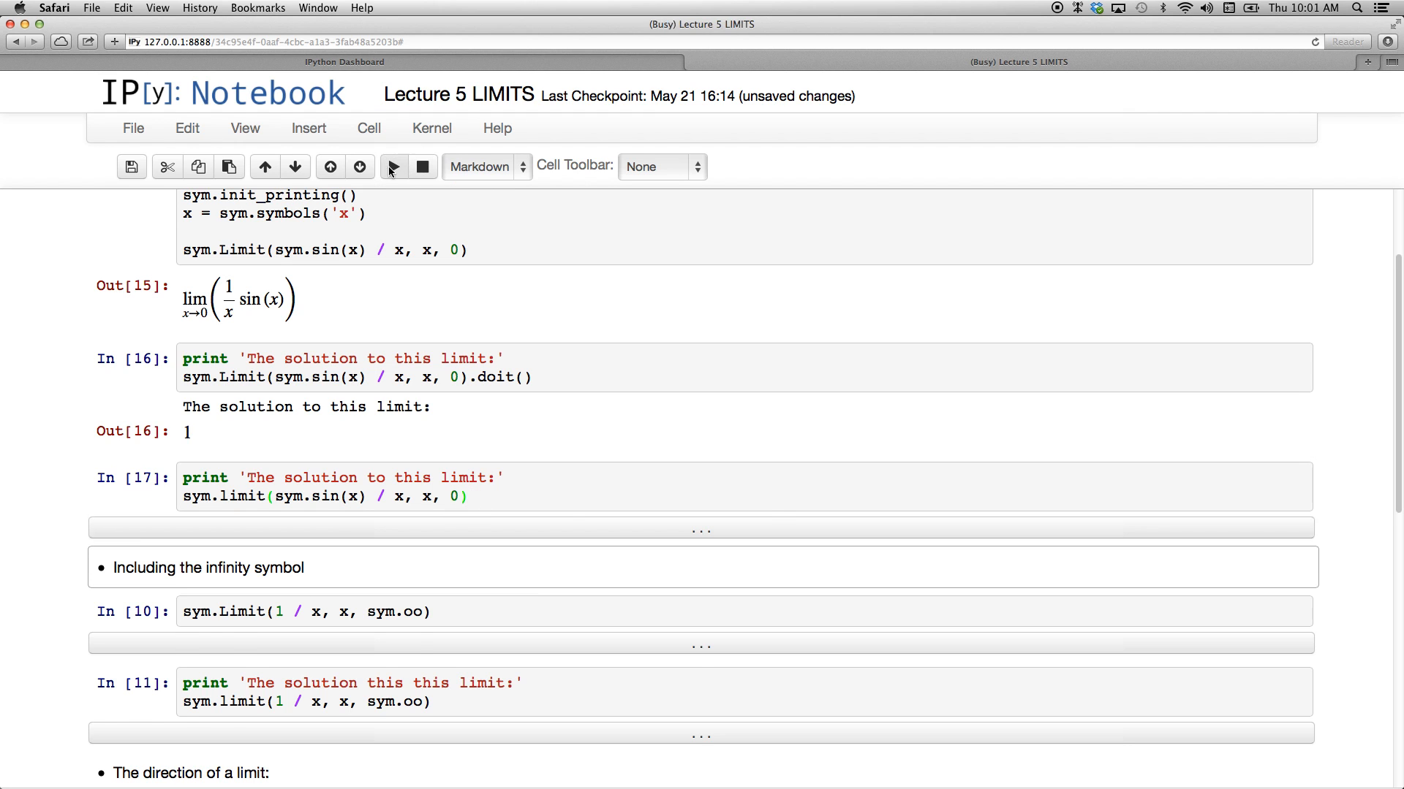
click(393, 166)
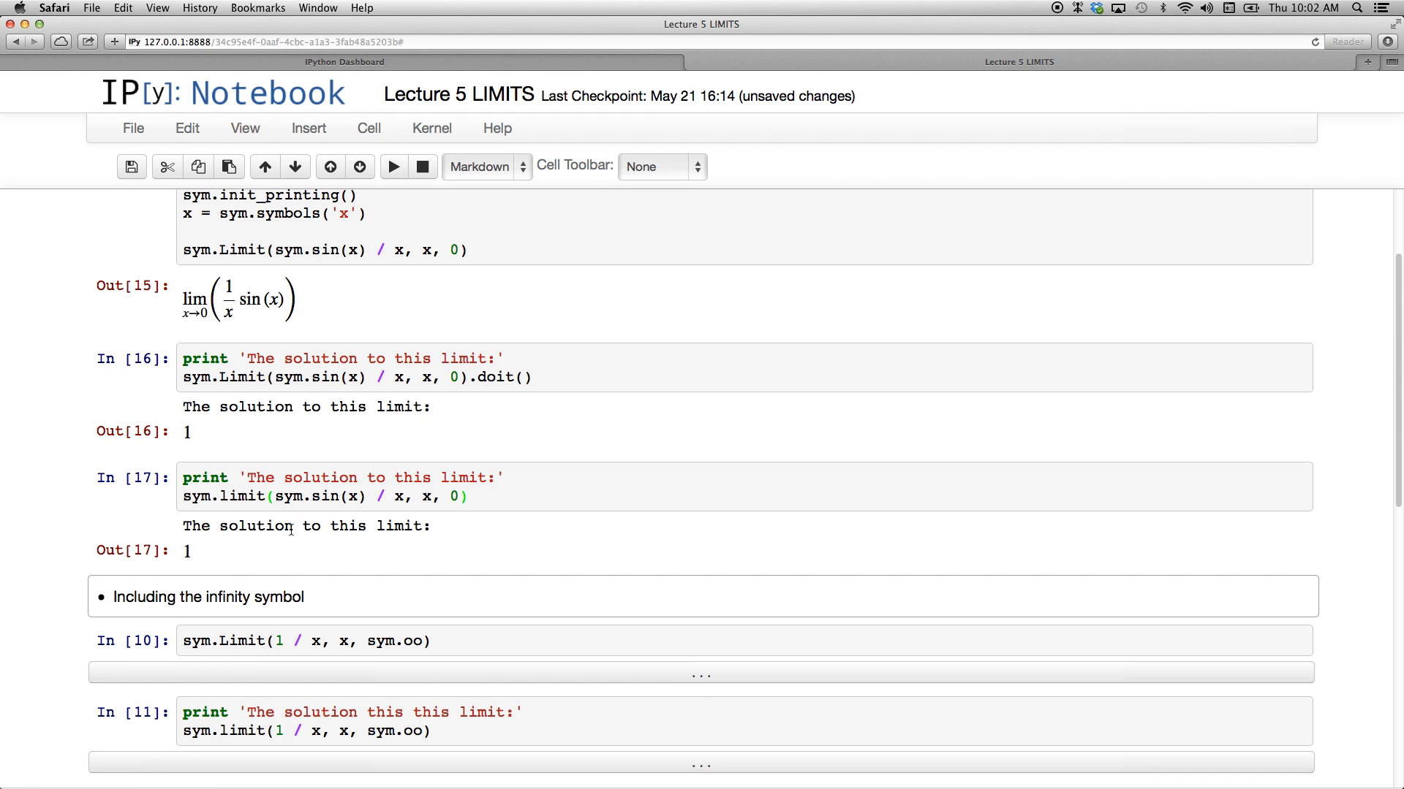
scroll(down, 3)
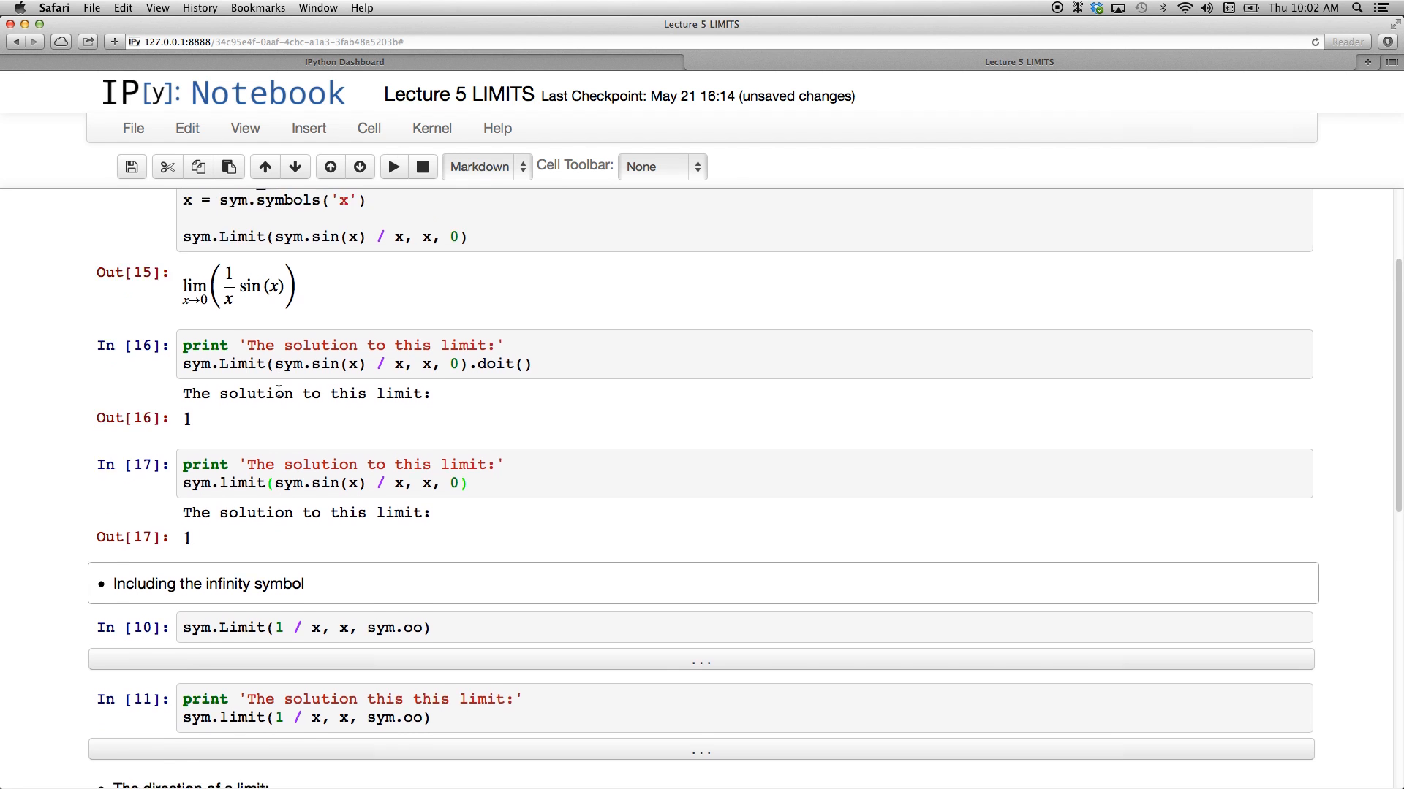
scroll(down, 3)
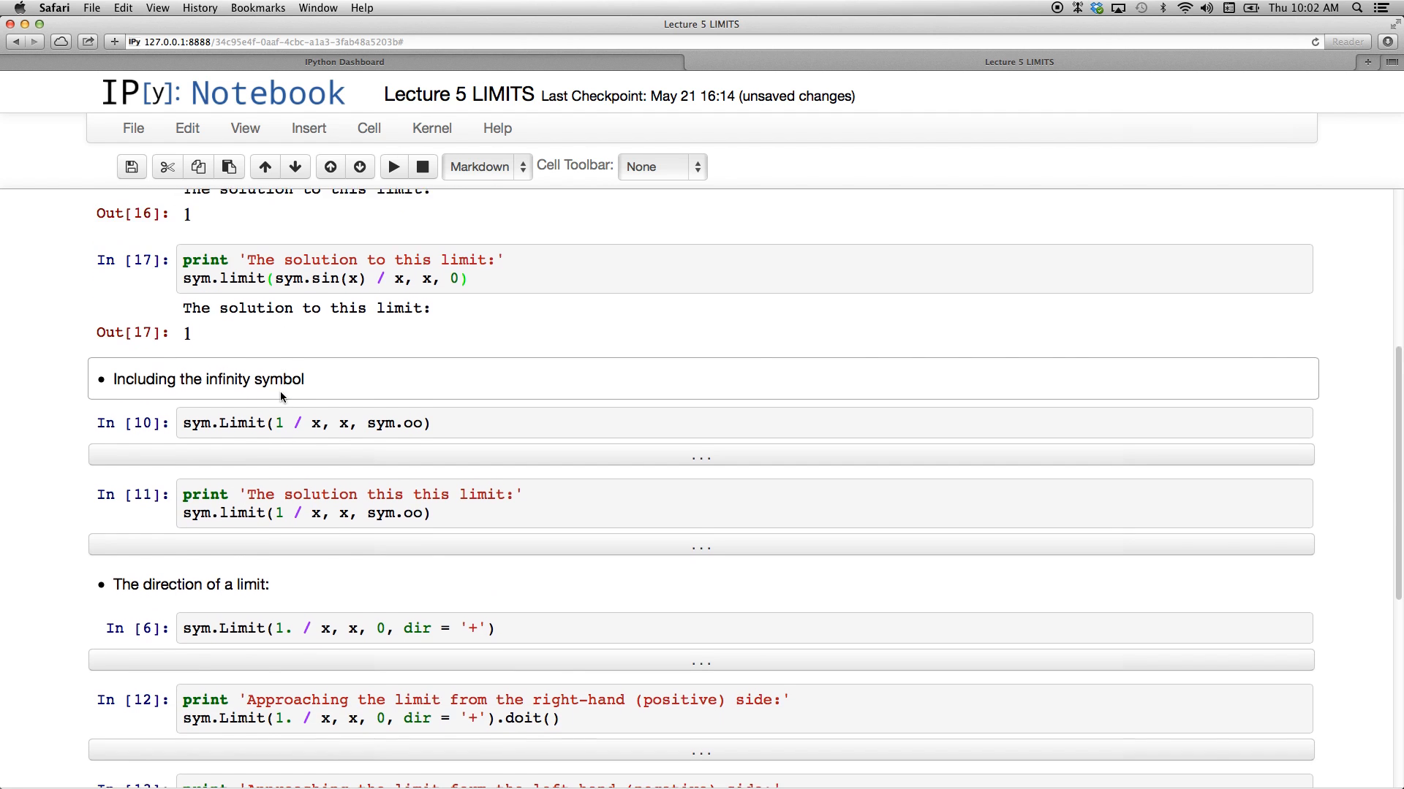
Step: Inspect the oo infinity symbol and evaluate the limit of 1/x as x→∞ to 0
scroll(down, 3)
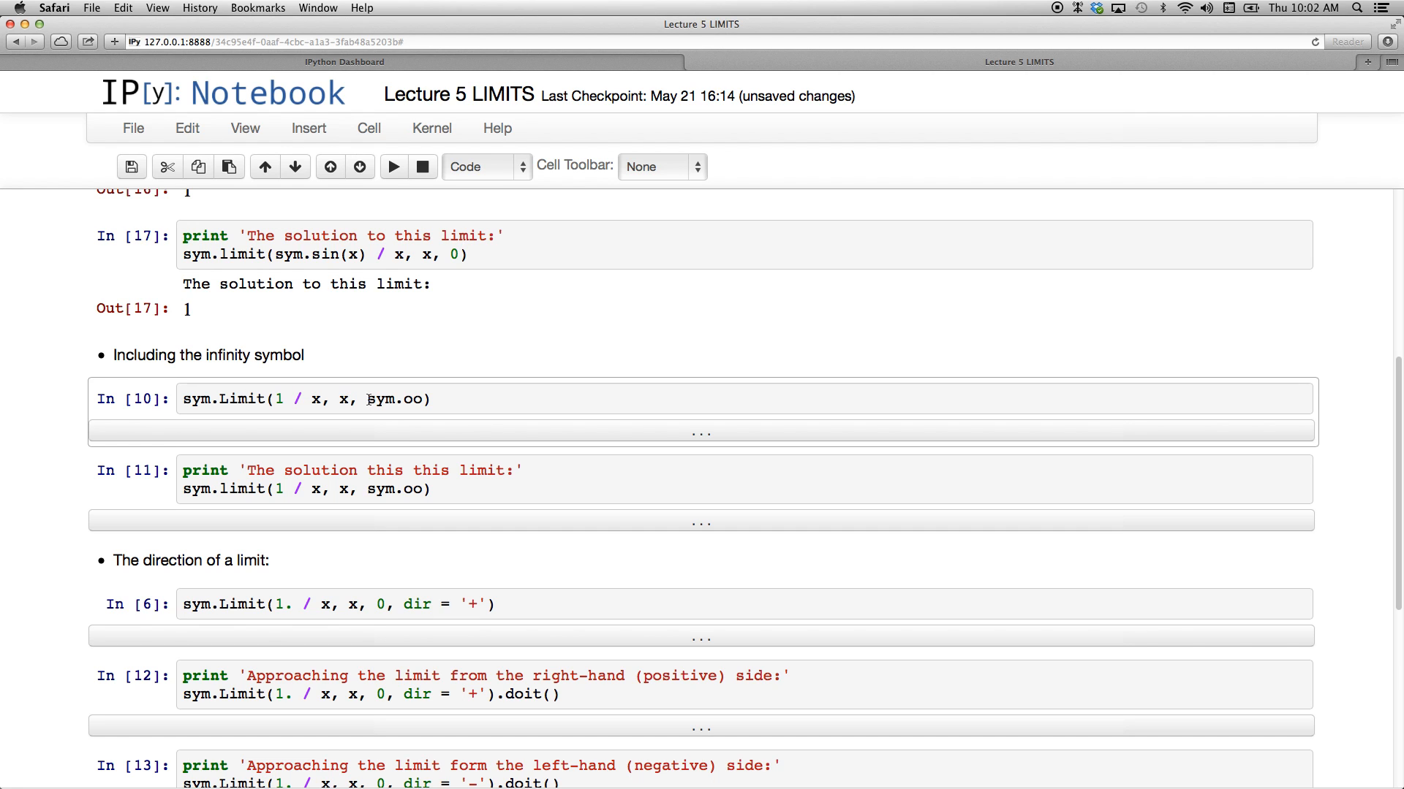
double_click(415, 399)
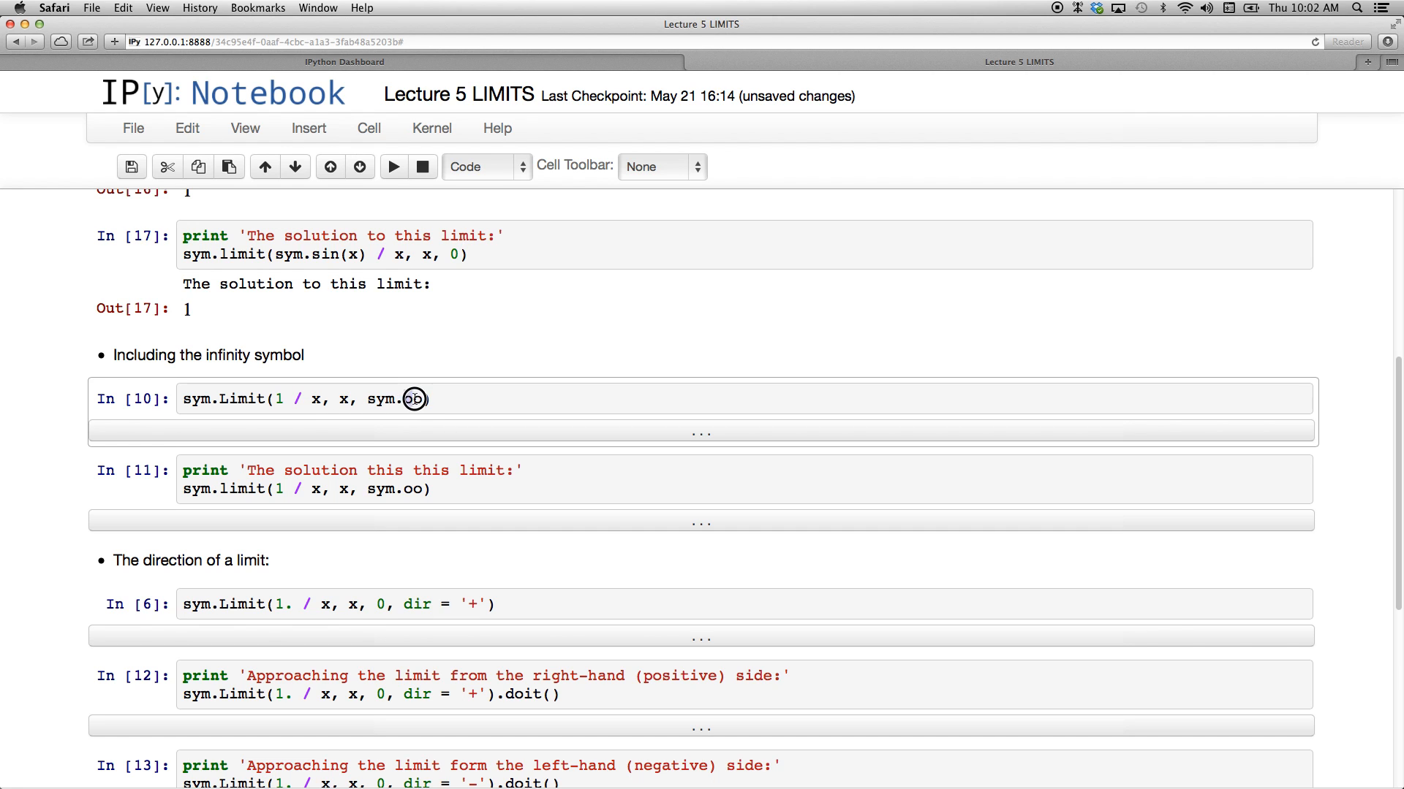
double_click(412, 399)
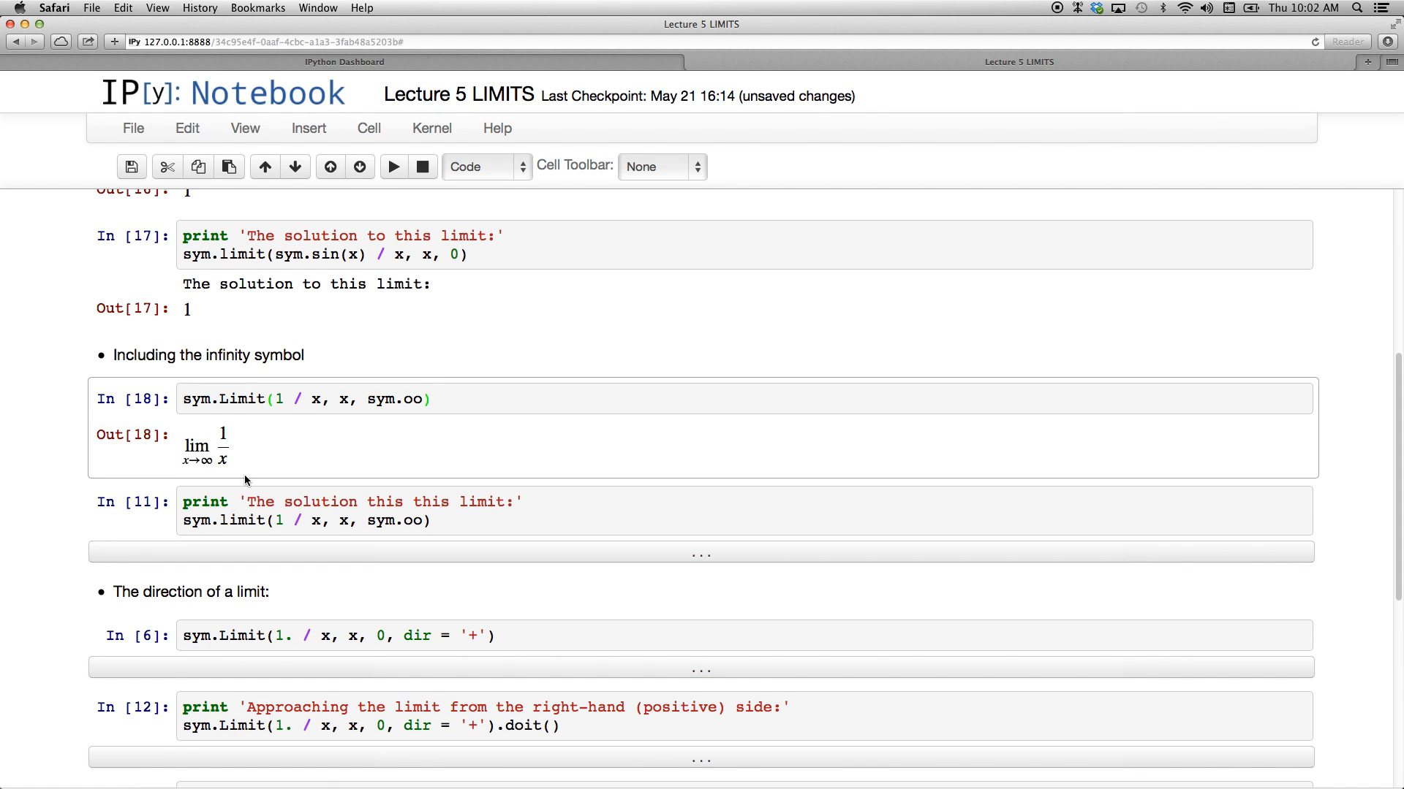
mouse_move(245, 471)
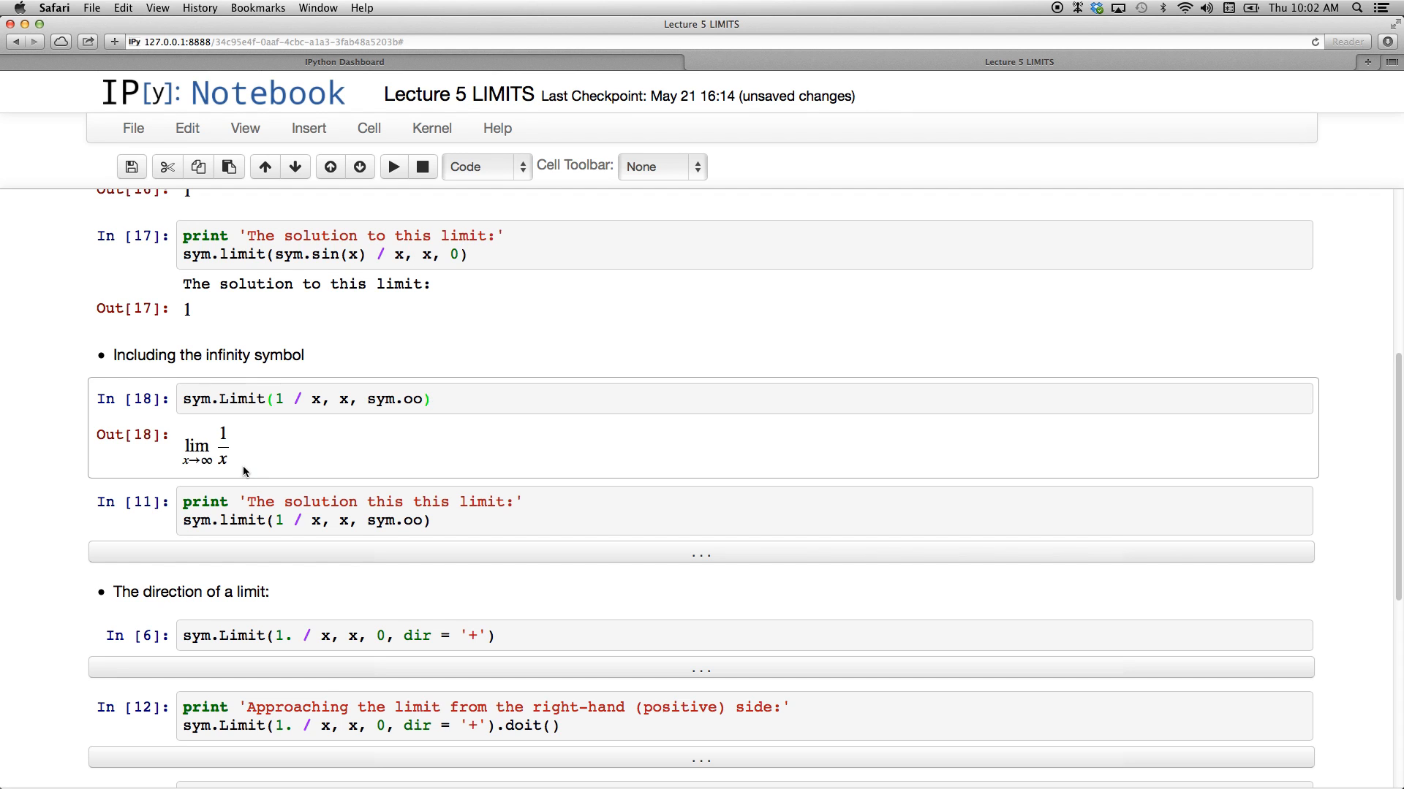
mouse_move(228, 453)
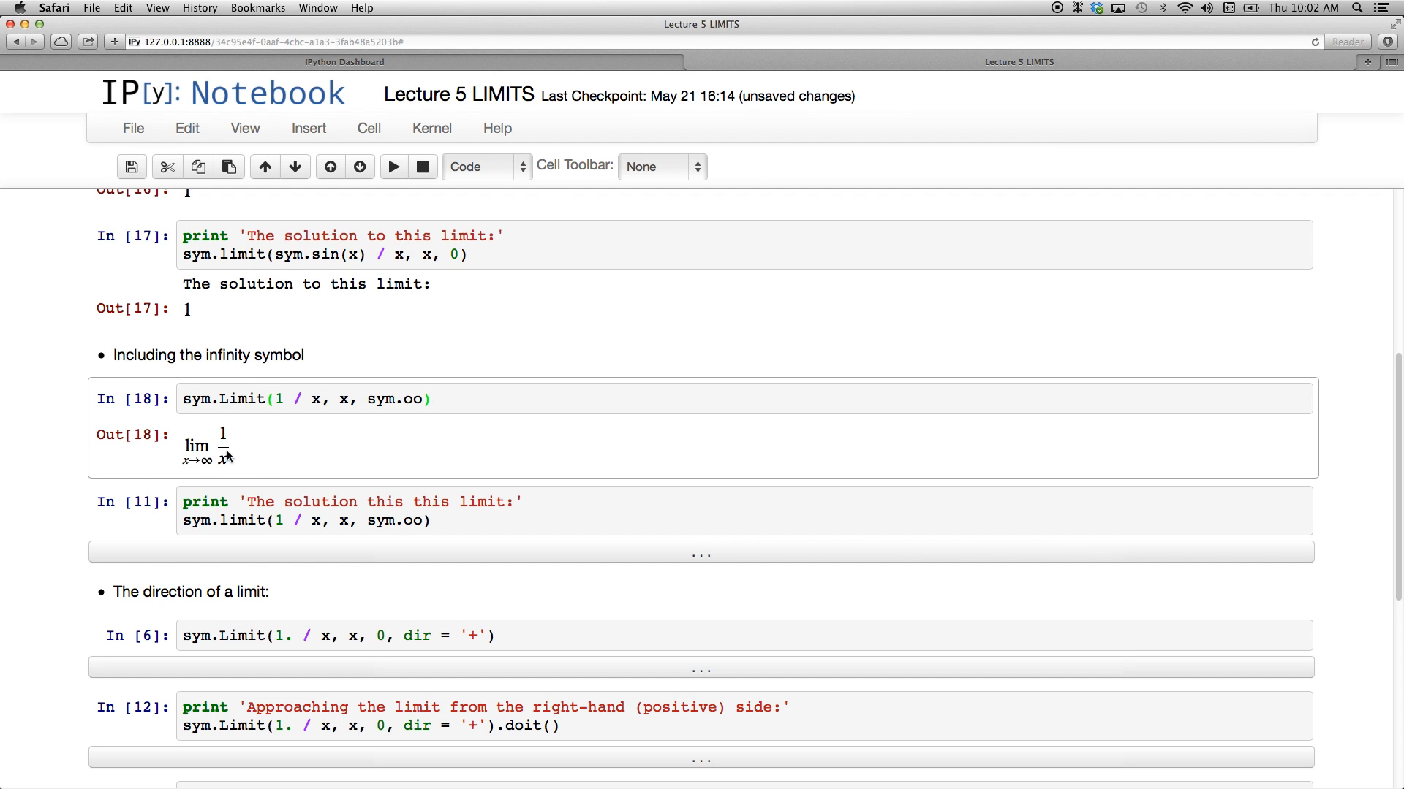
click(336, 520)
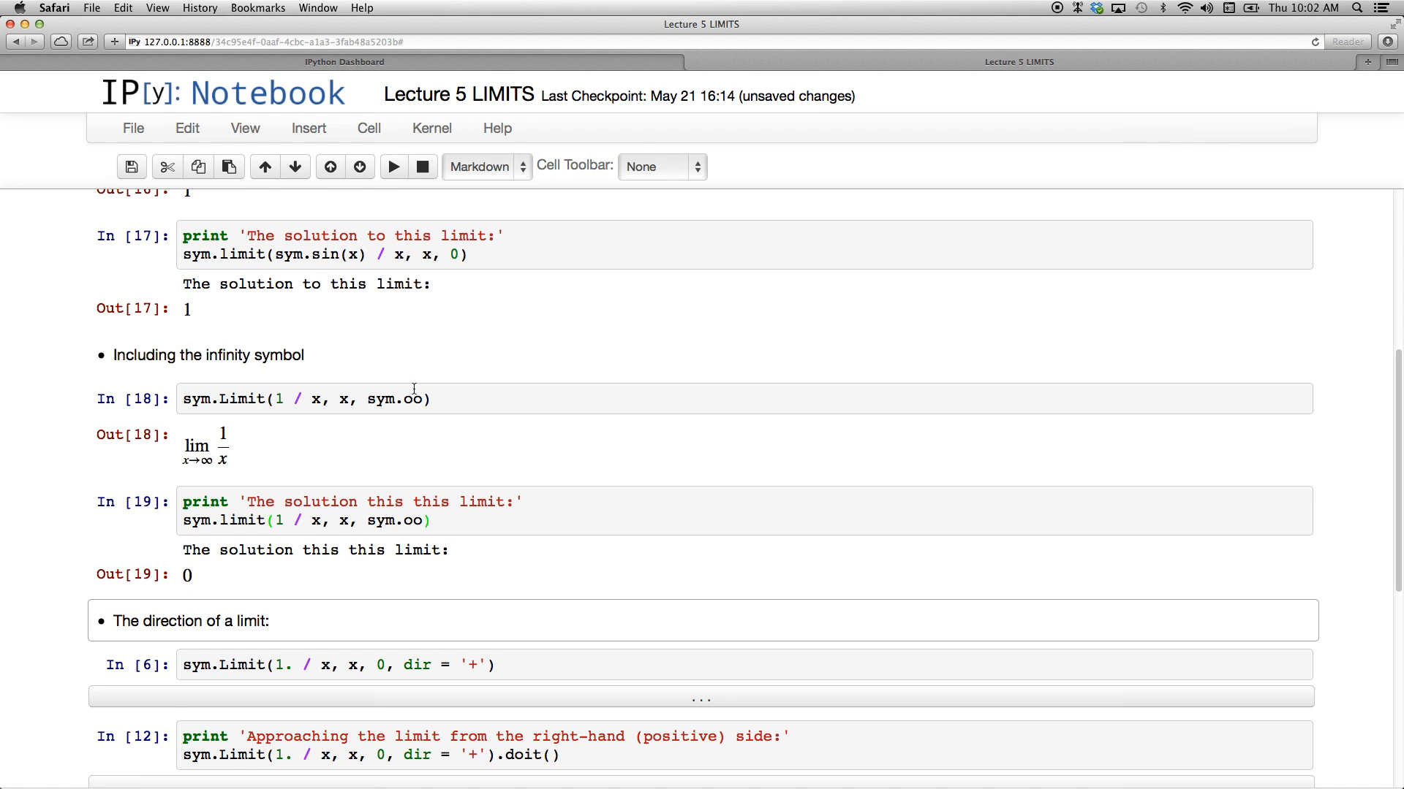
scroll(down, 3)
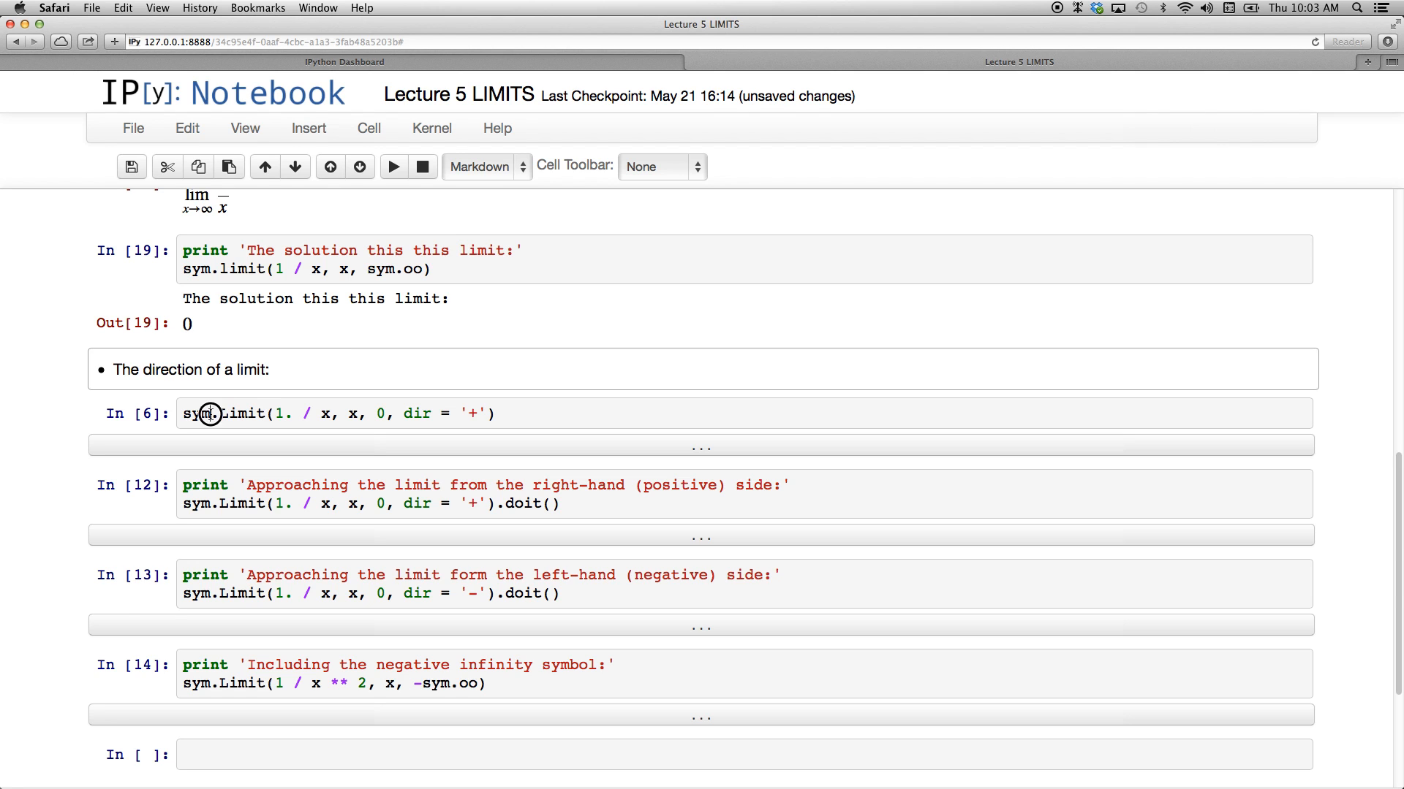
Step: Show lim 1.0/x at 0 with dir='+' and run the right-hand doit cell giving ∞
click(211, 414)
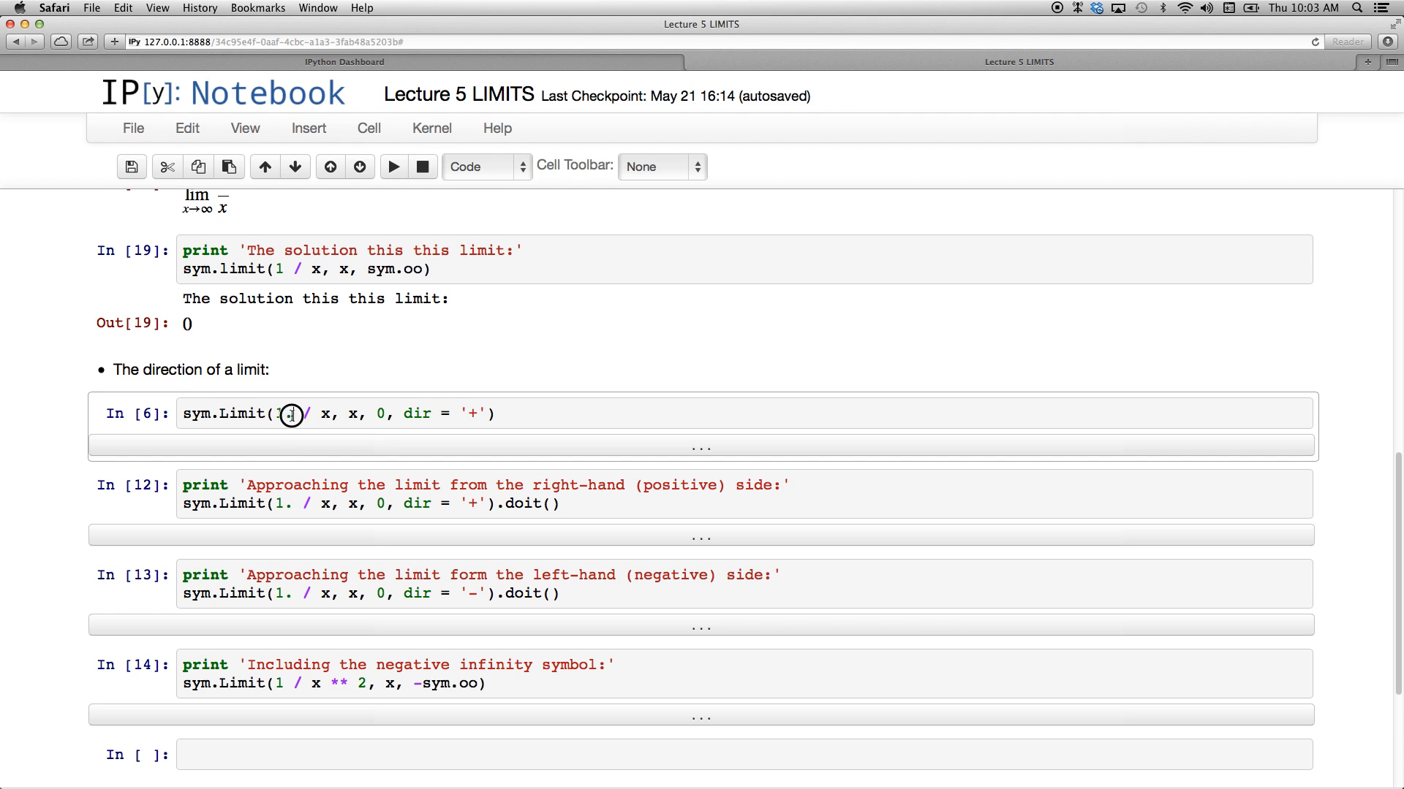
click(288, 414)
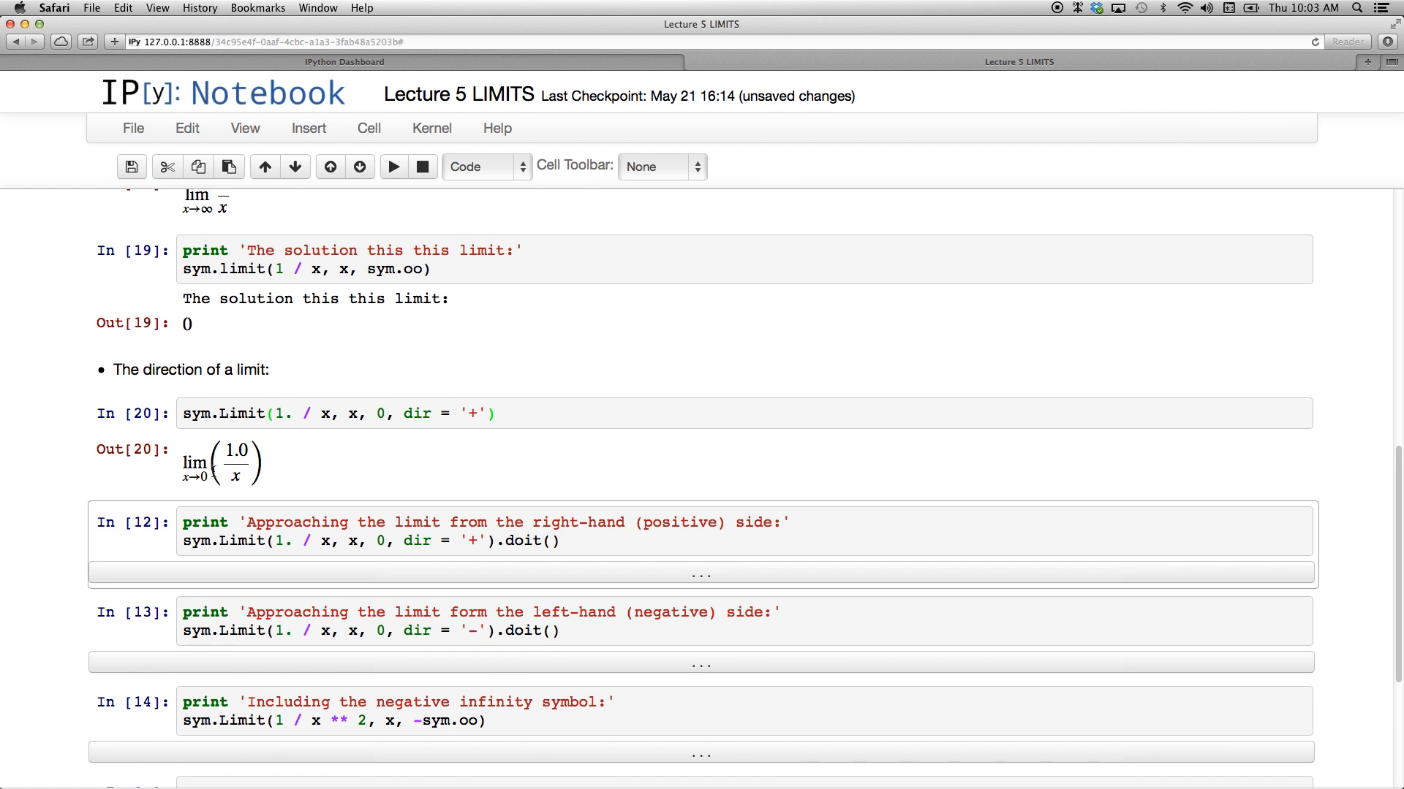
click(558, 541)
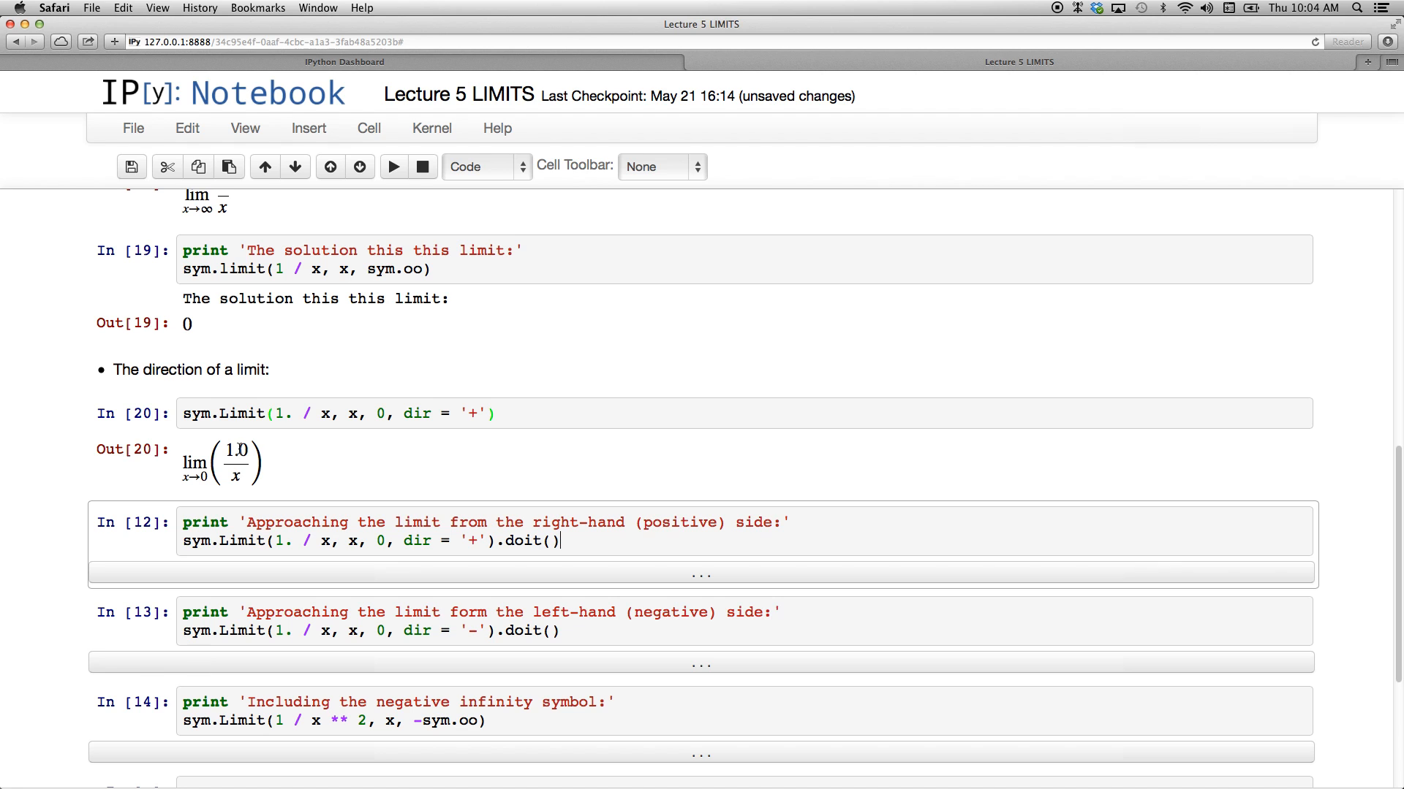
mouse_move(275, 468)
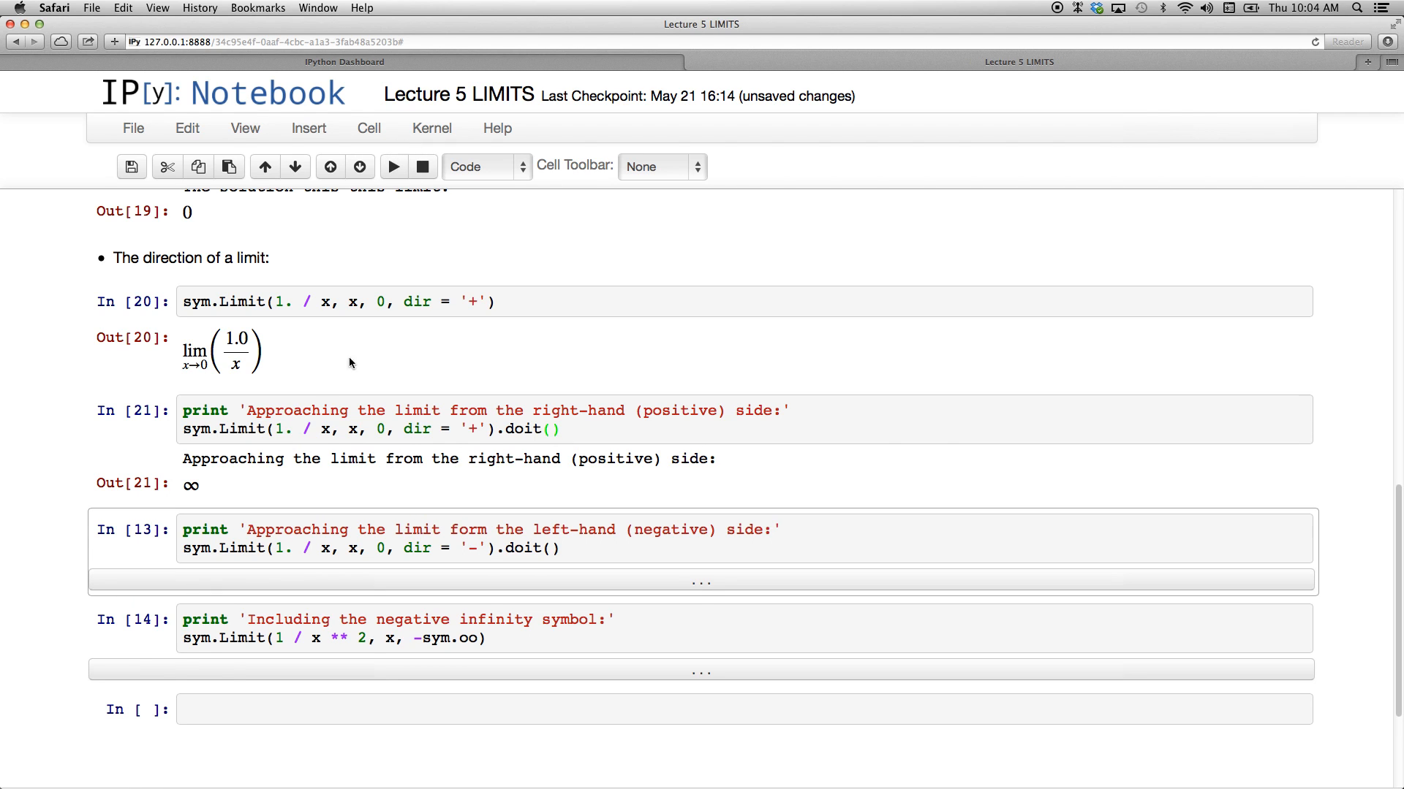
mouse_move(372, 476)
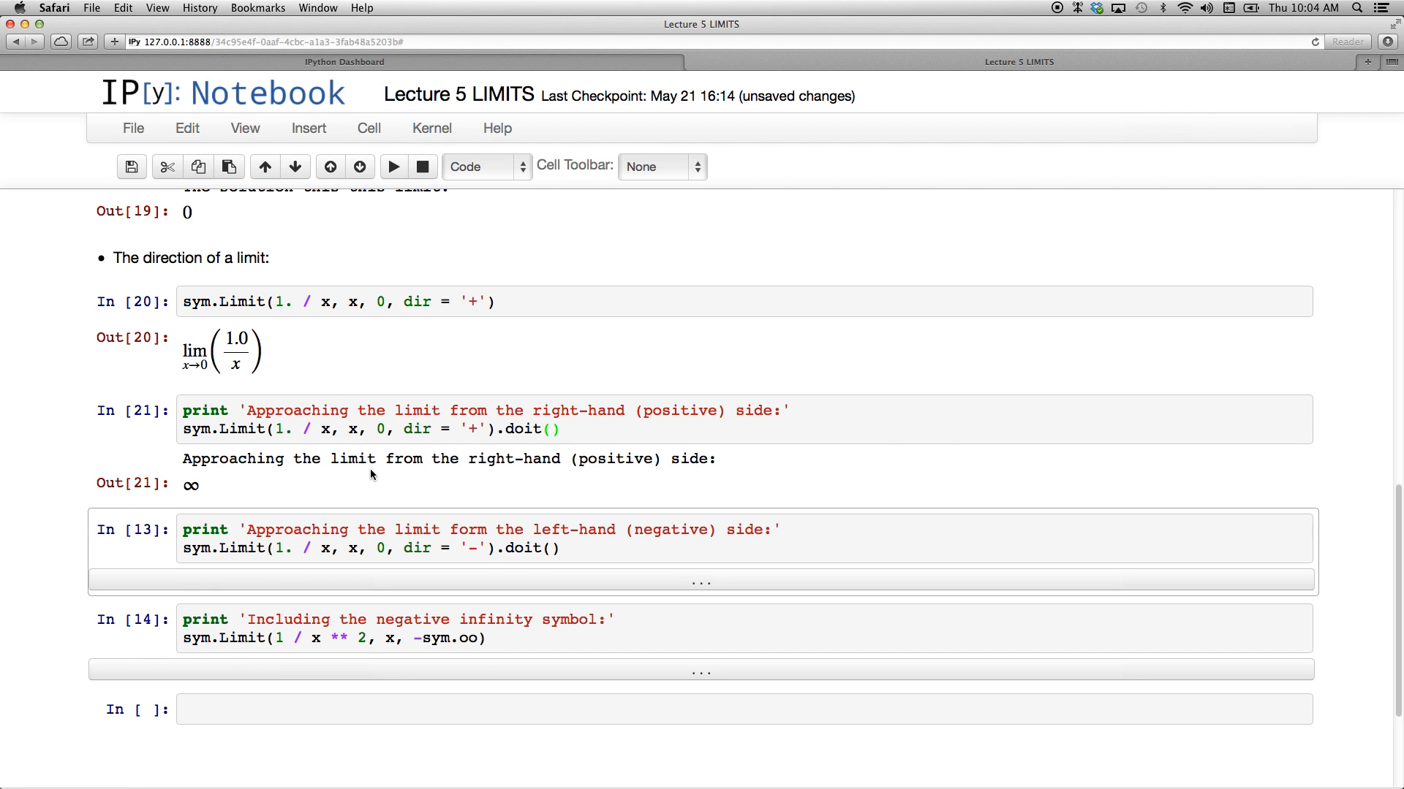
mouse_move(207, 488)
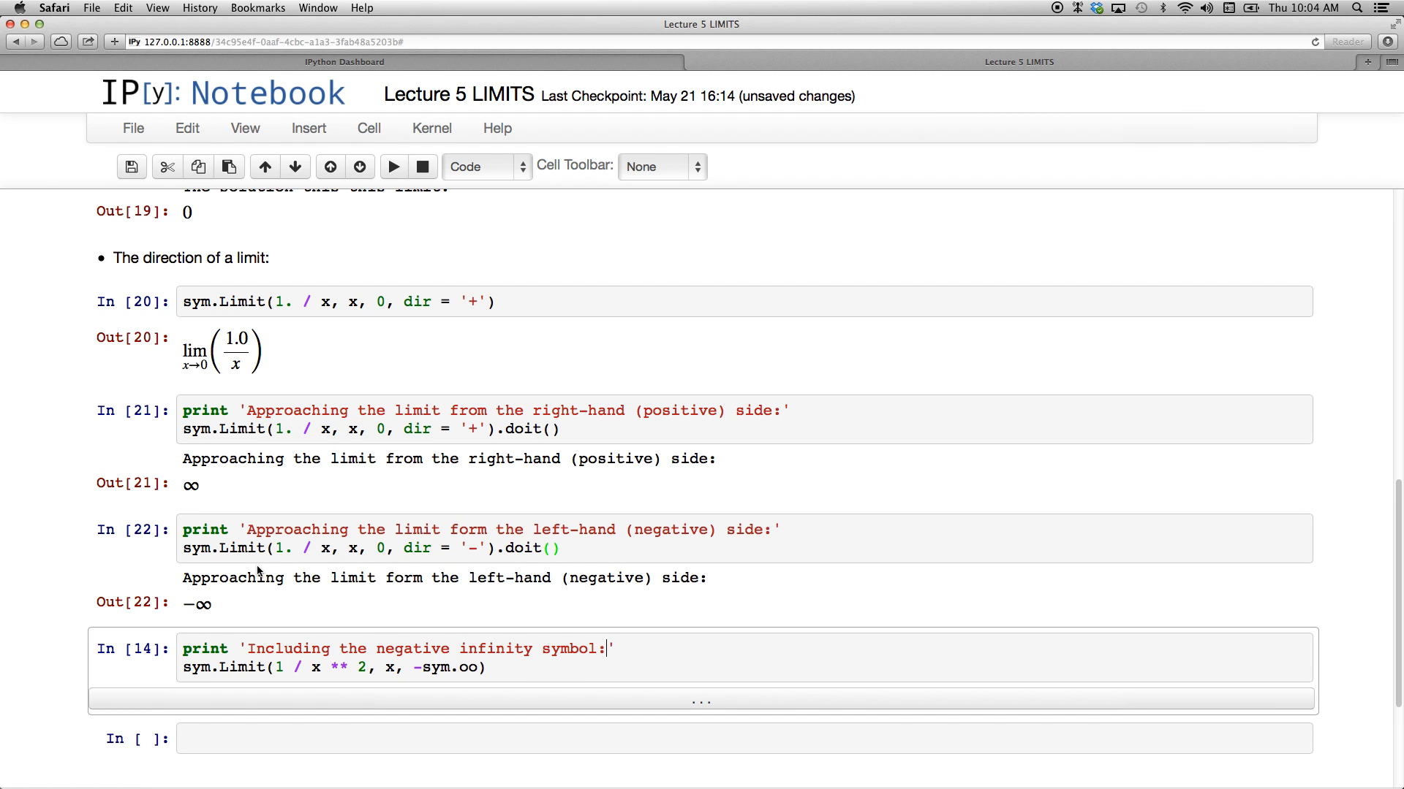
Step: Display the limit of 1/x² as x→−∞ under its negative-infinity caption
scroll(down, 3)
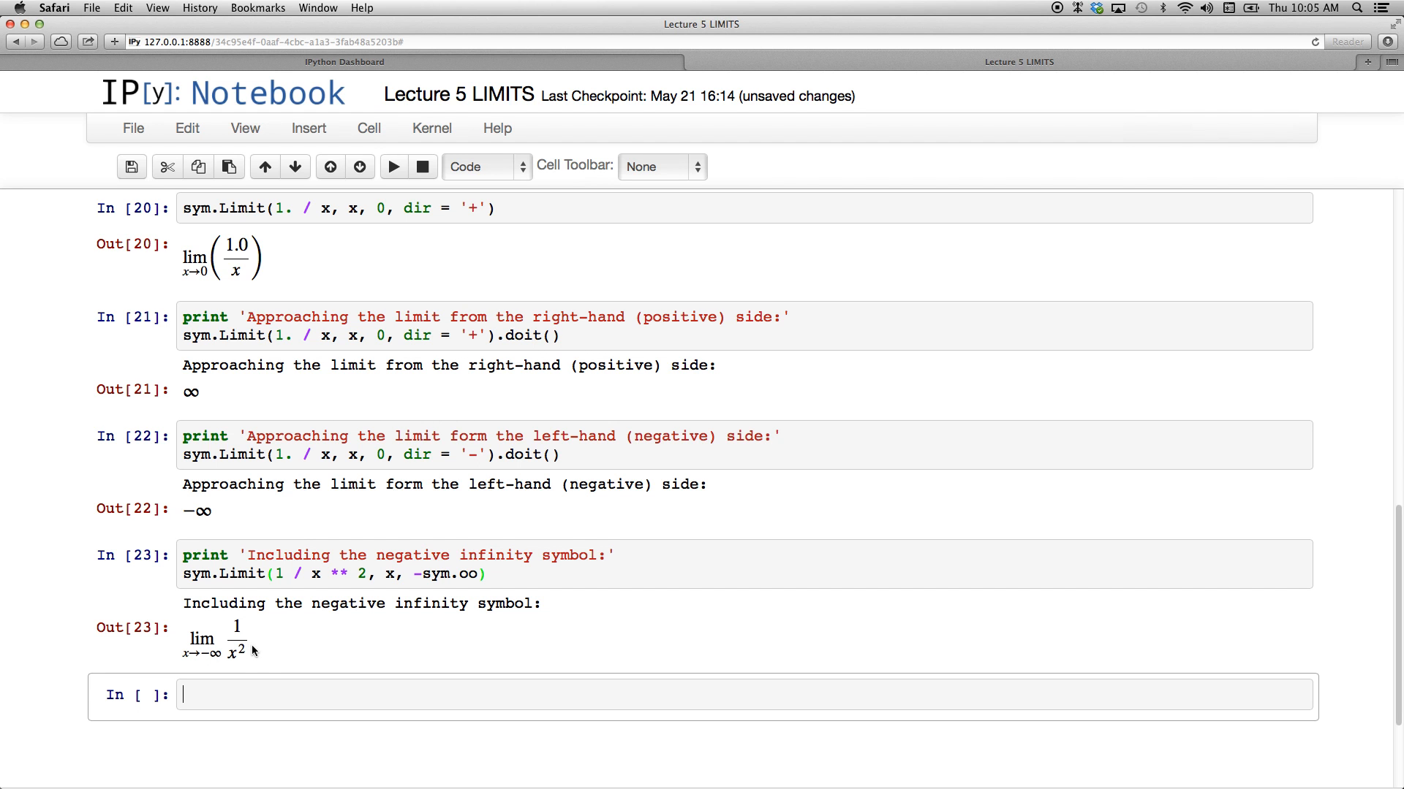
mouse_move(263, 664)
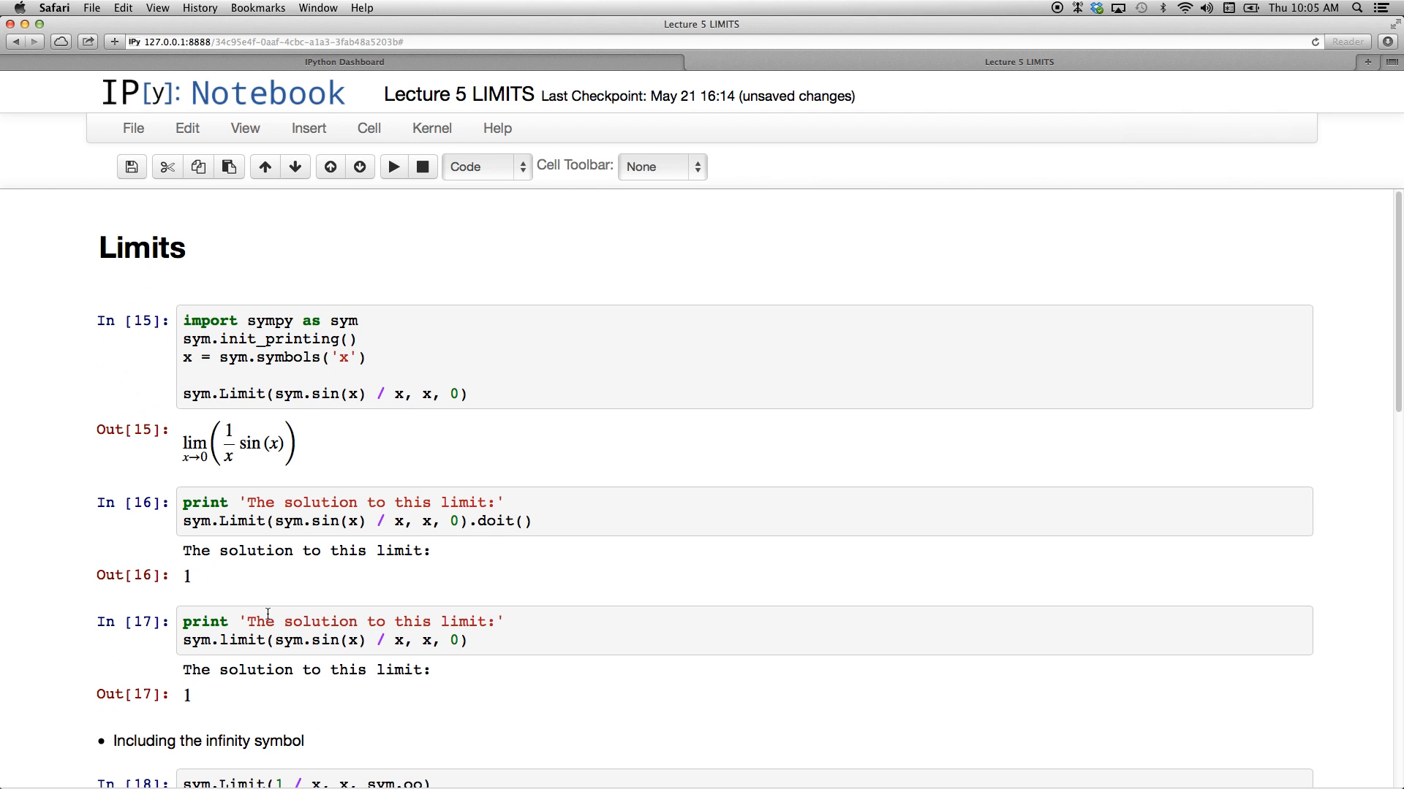
mouse_move(272, 607)
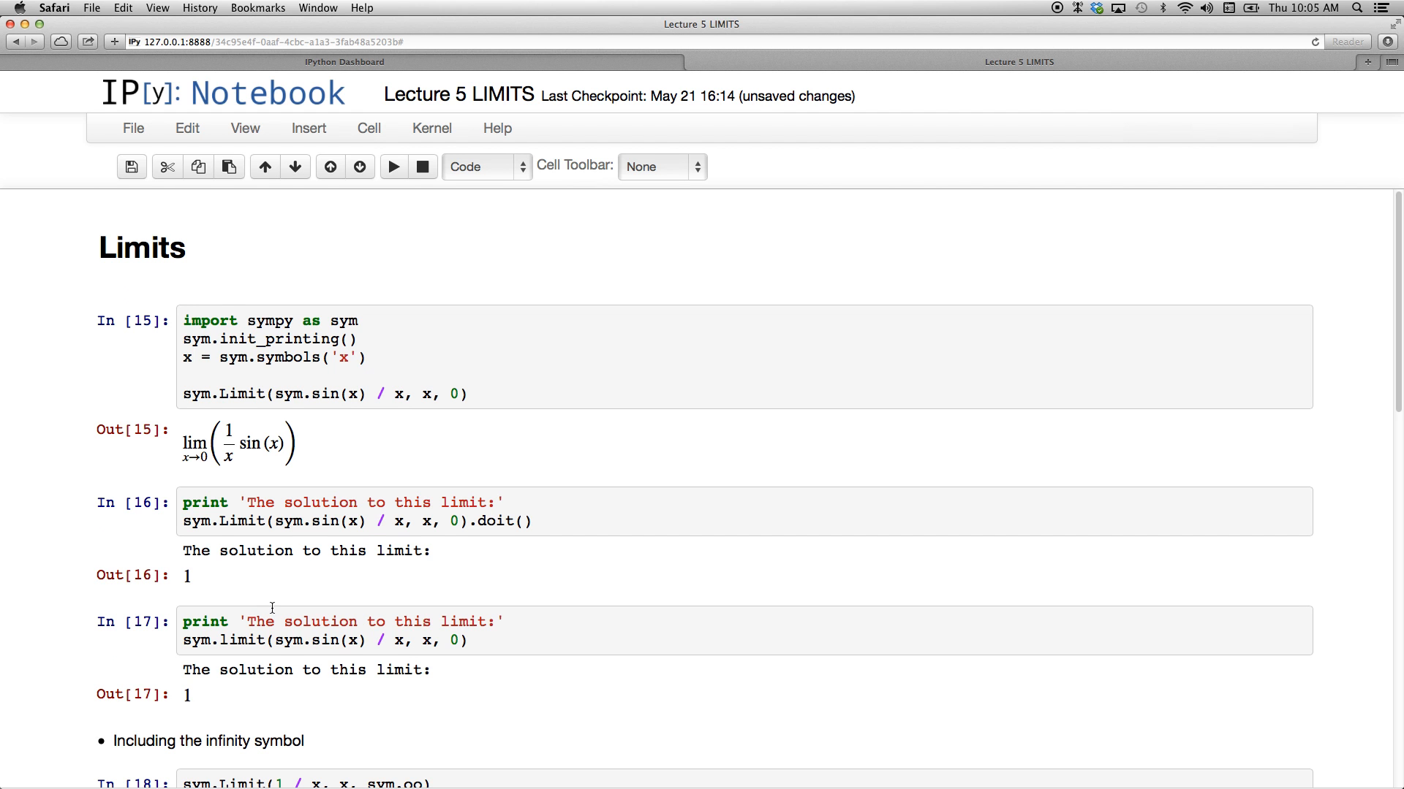